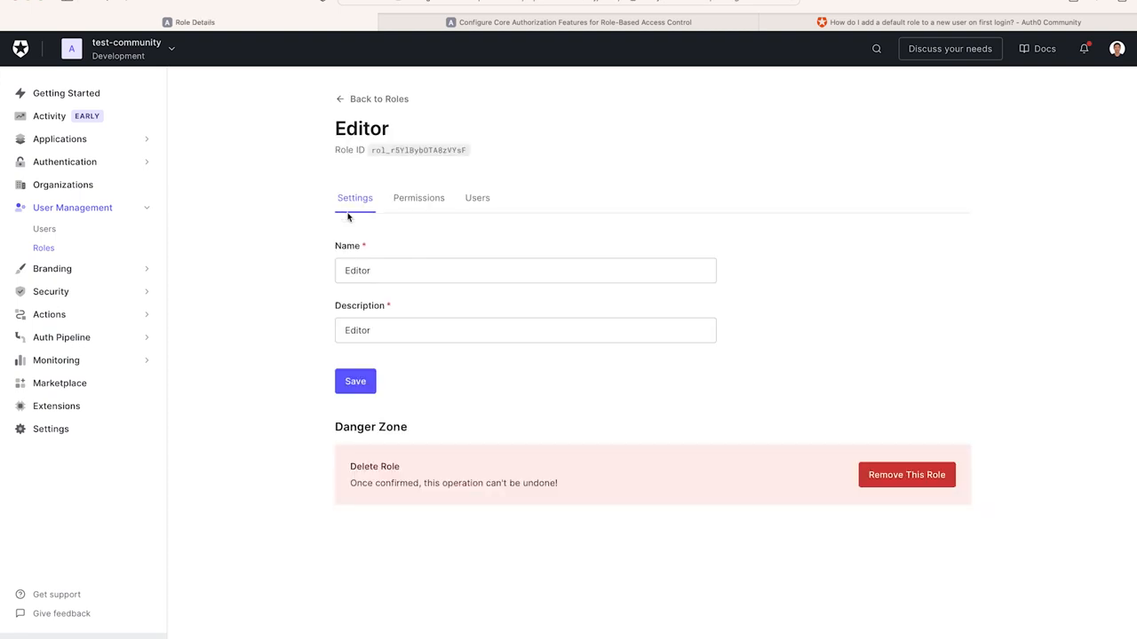
# Step: Review the Editor role's permissions: read:reports and update:reports for test api
pyautogui.click(418, 197)
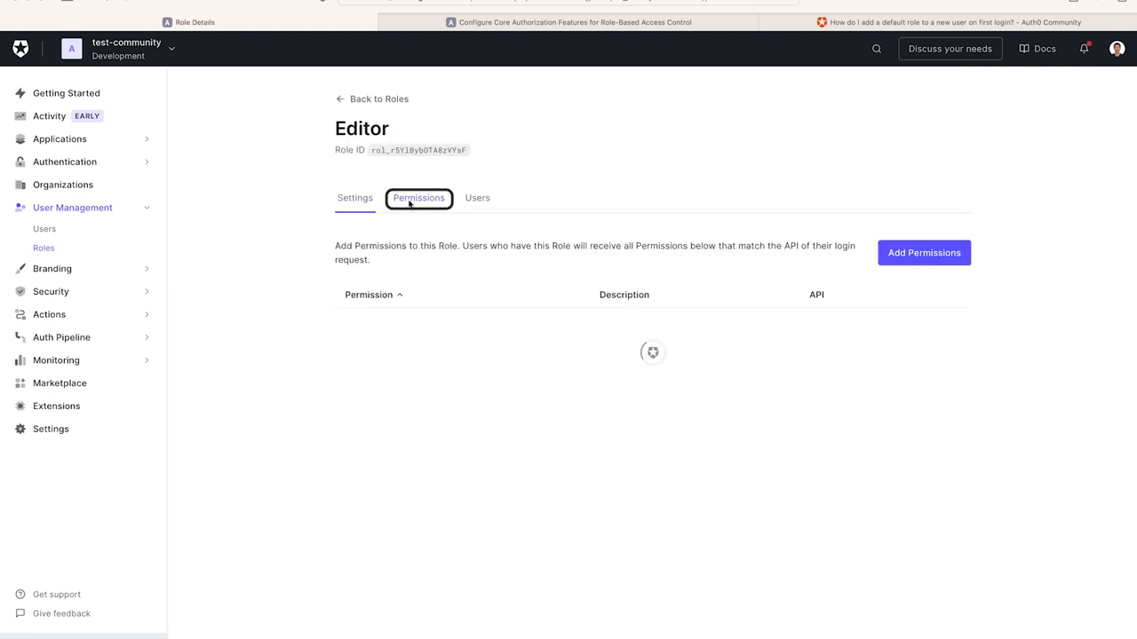
pyautogui.click(419, 198)
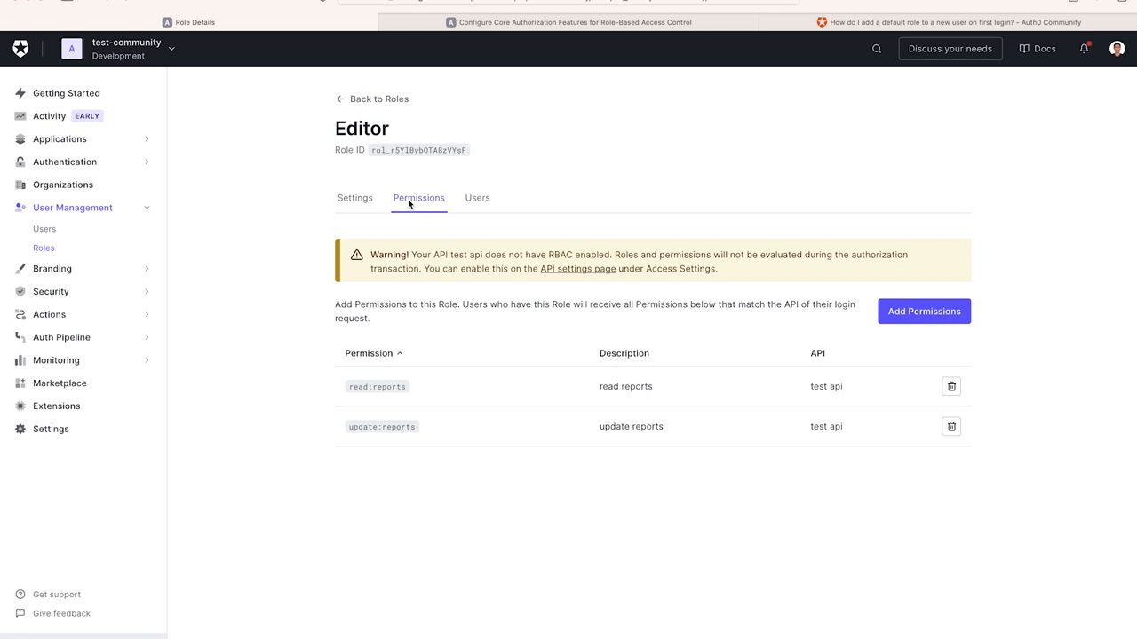
# Step: Create a new rule from the Empty rule template under Auth Pipeline > Rules
pyautogui.click(62, 299)
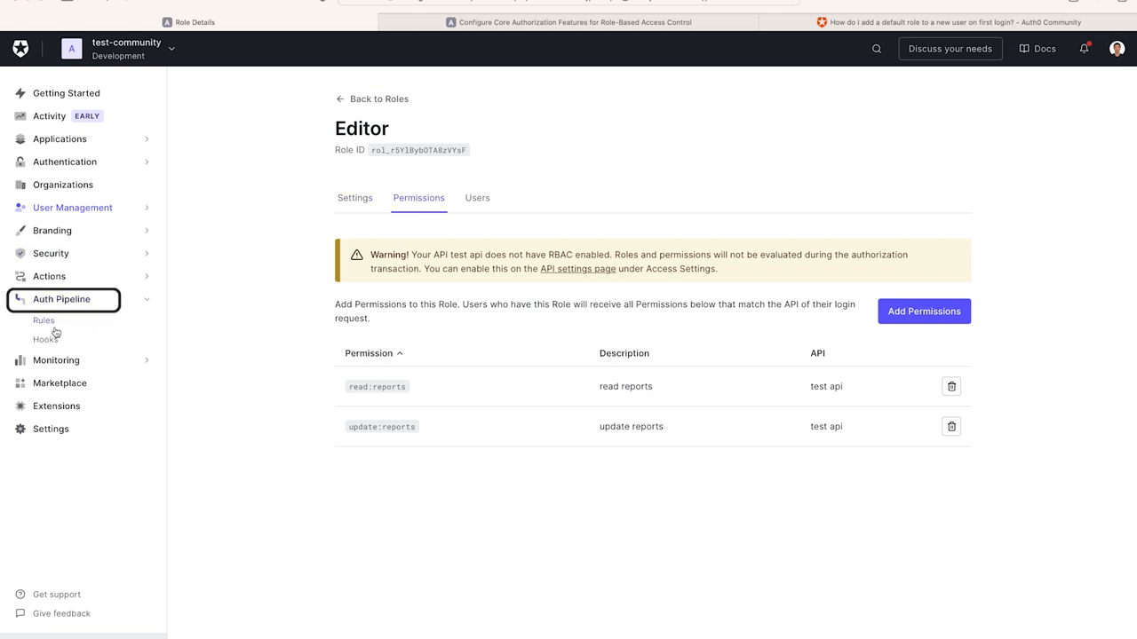
pyautogui.click(43, 321)
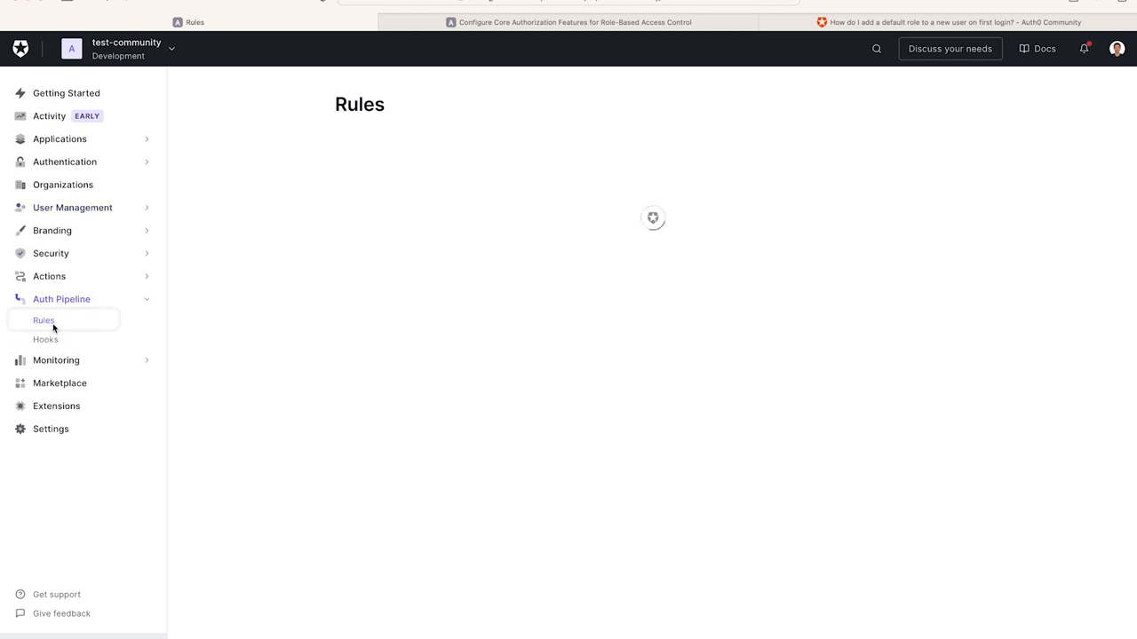
pyautogui.click(44, 320)
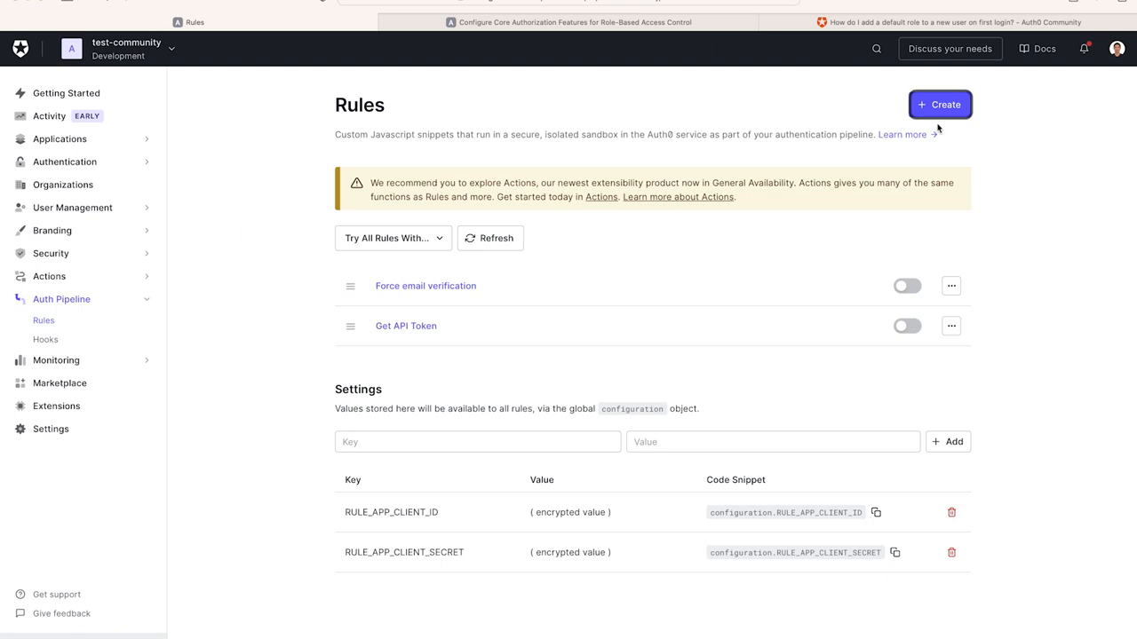
pyautogui.click(939, 103)
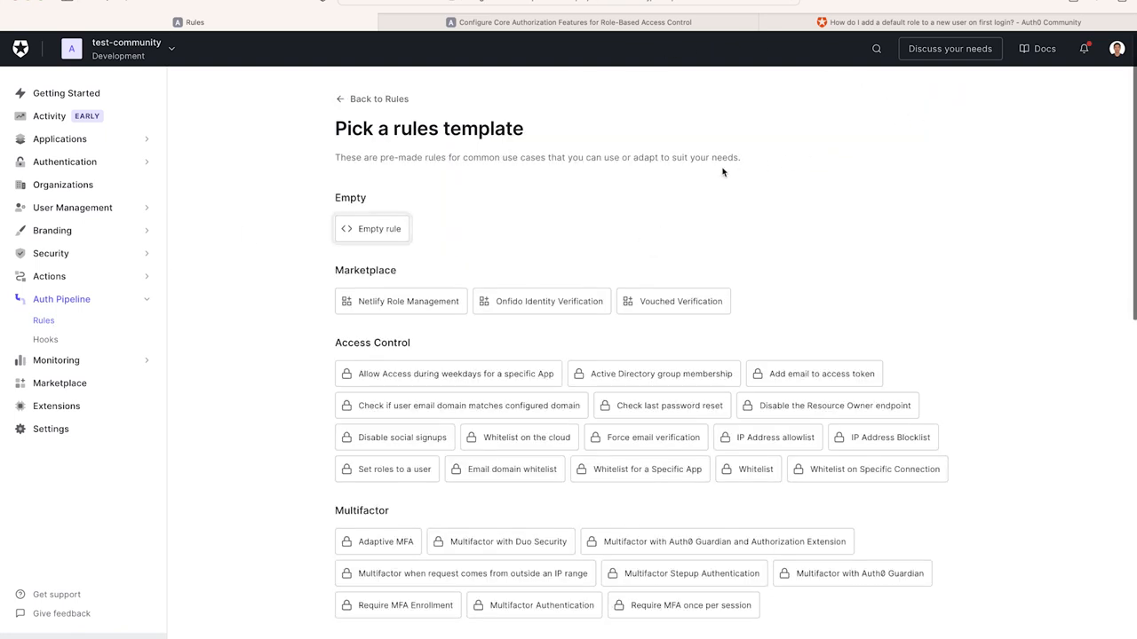
pyautogui.click(372, 229)
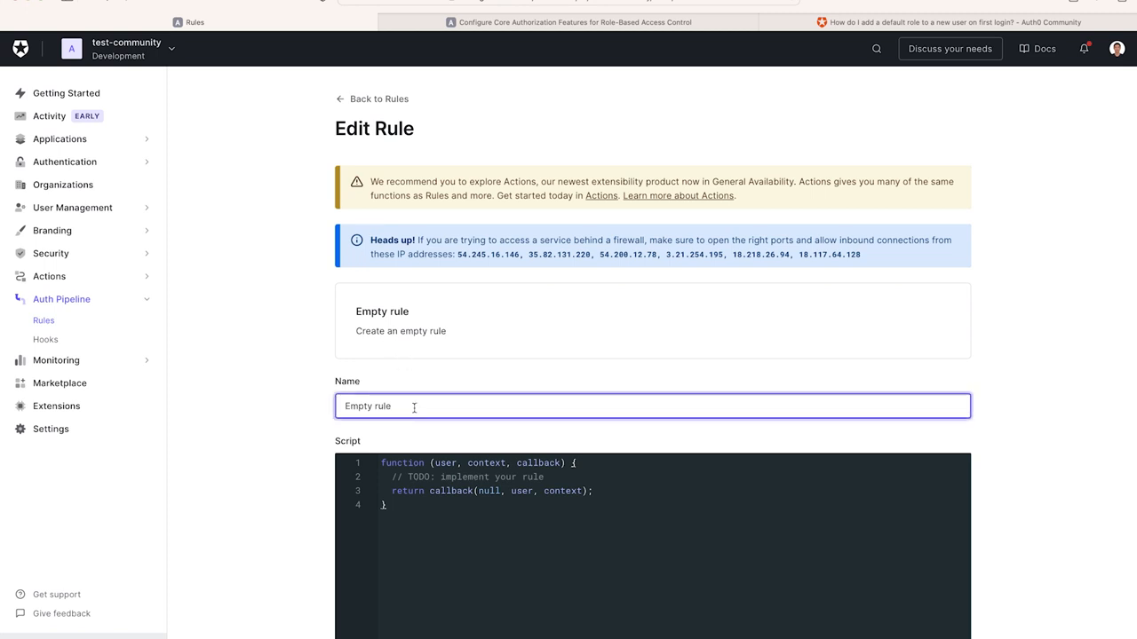
# Step: Name the new rule 'Add default role to new user' and move into its script editor
pyautogui.write('A')
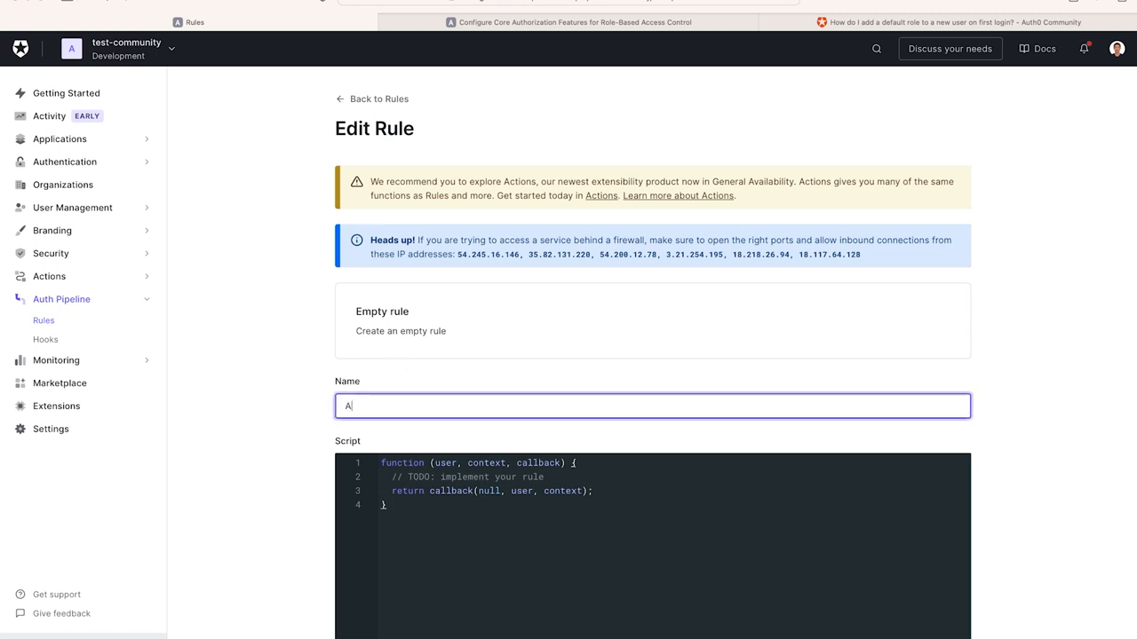
pyautogui.write('dd default role to new')
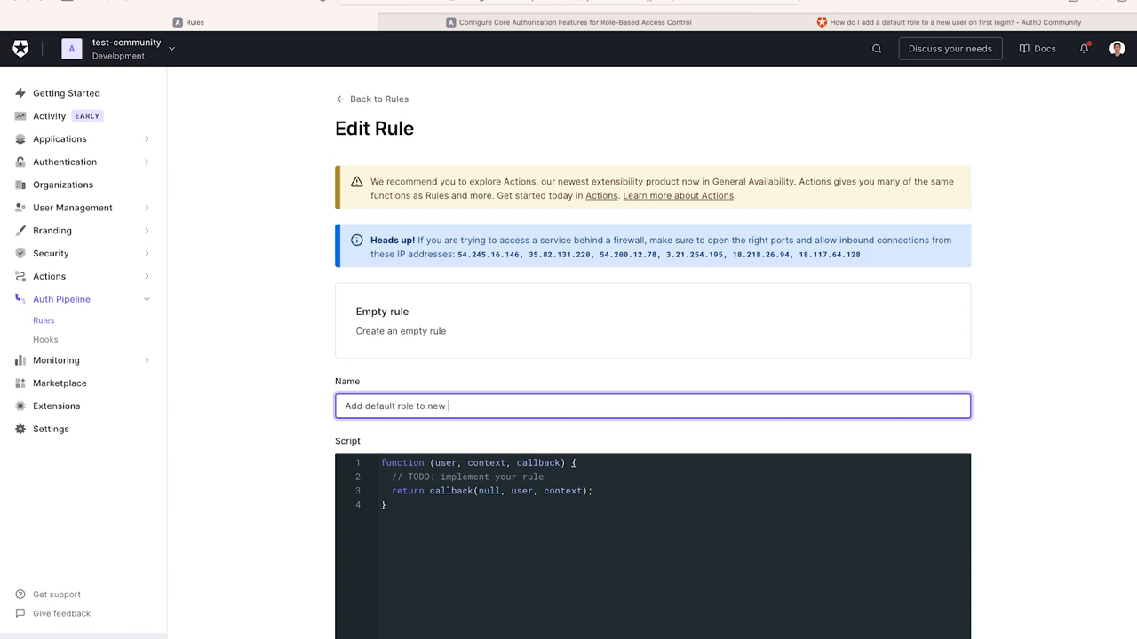
pyautogui.write('user')
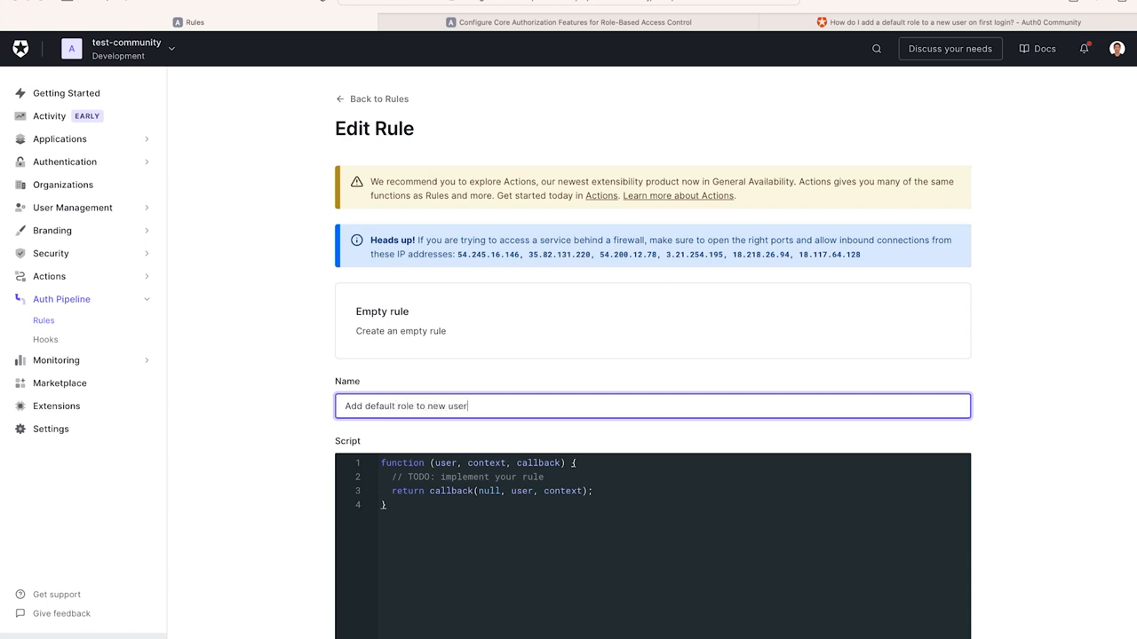
pyautogui.click(434, 463)
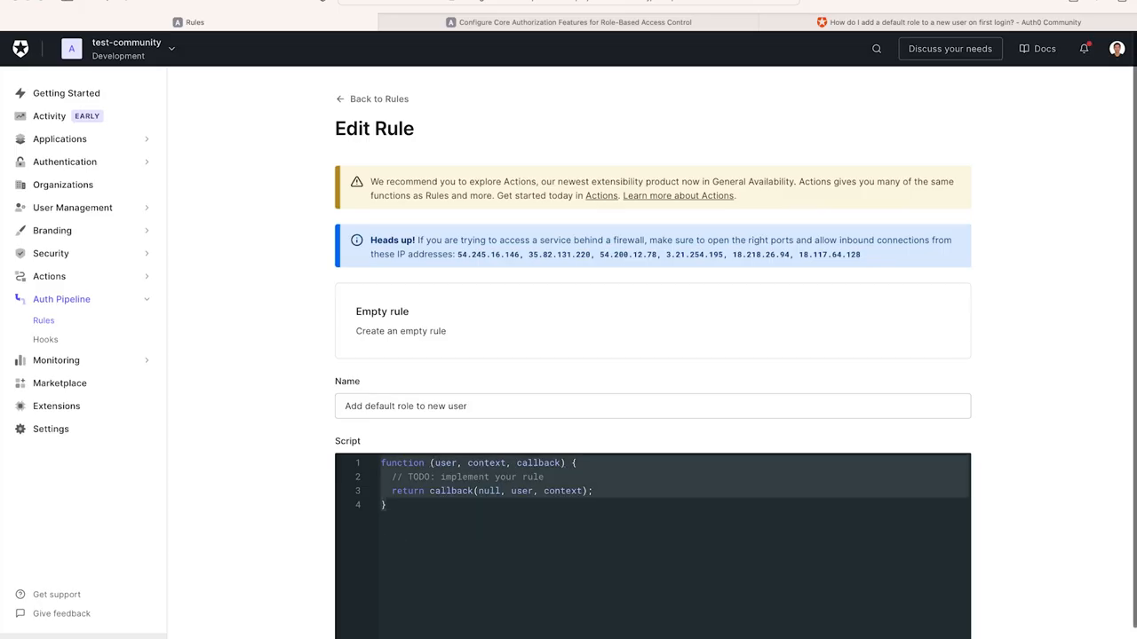
# Step: Fetch the Editor role ID from User Management > Roles and remove the leftover placeholder role ID
pyautogui.scroll(-3)
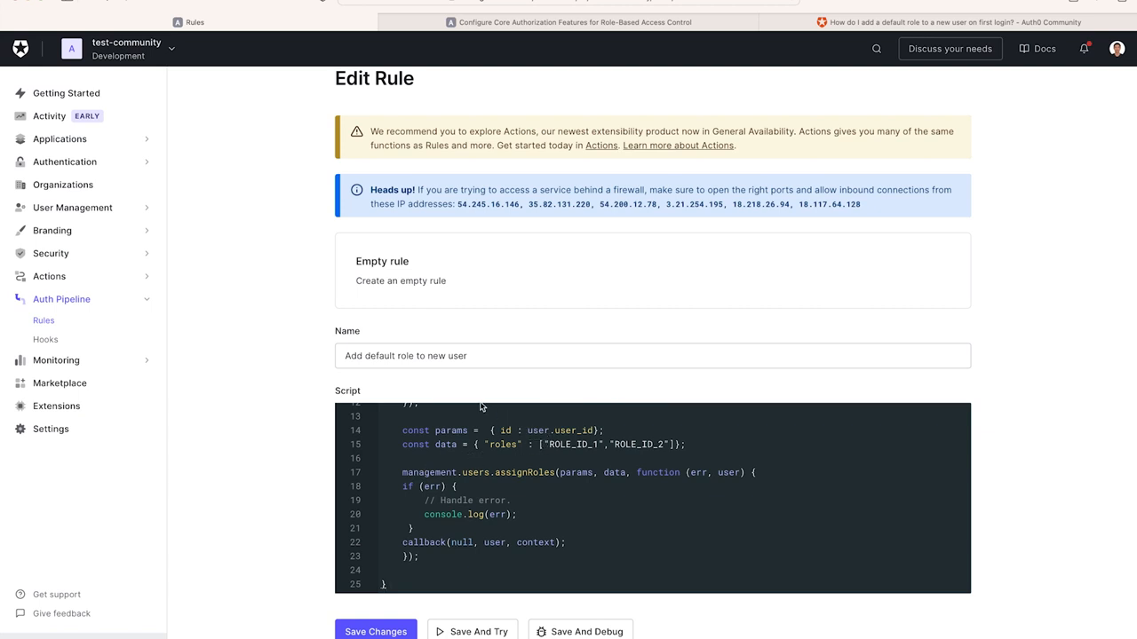
pyautogui.moveTo(78, 276)
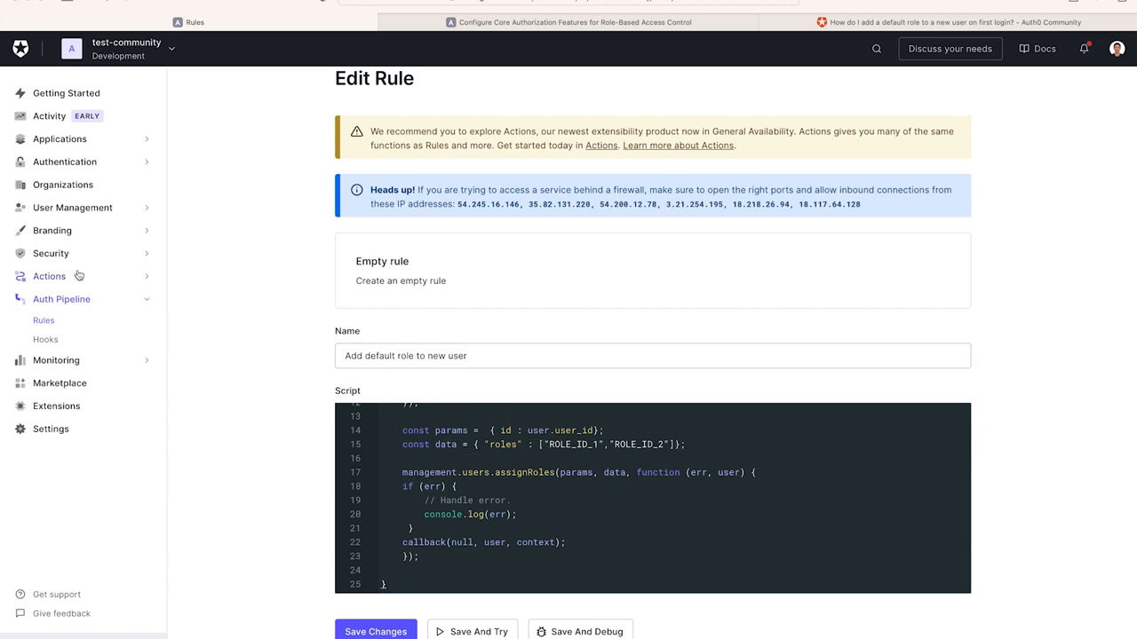
pyautogui.click(72, 207)
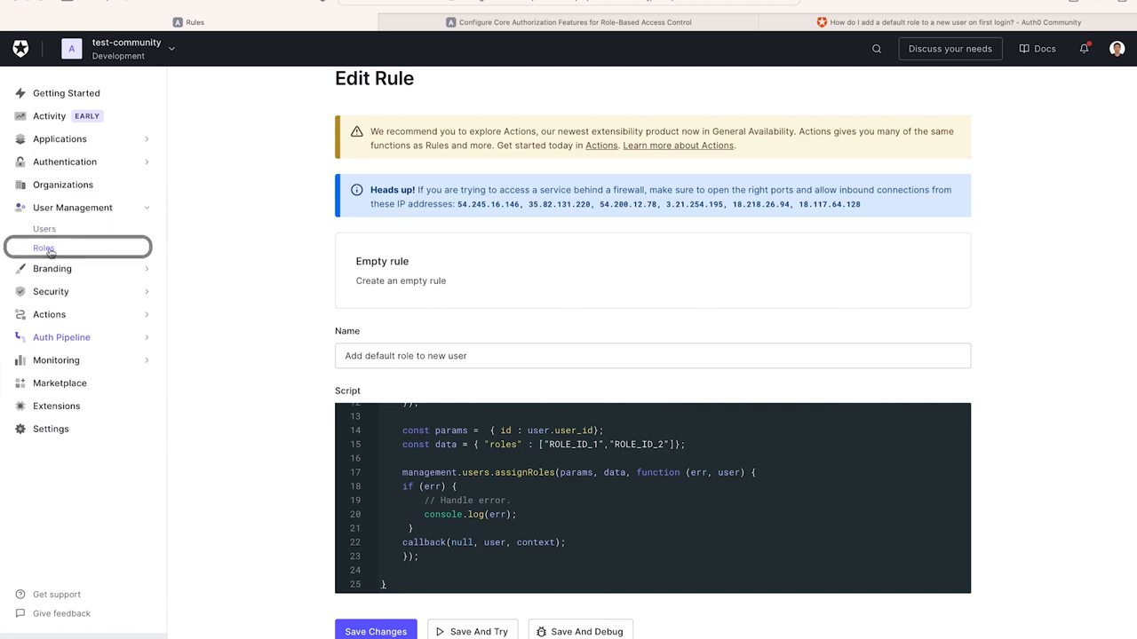
pyautogui.click(43, 247)
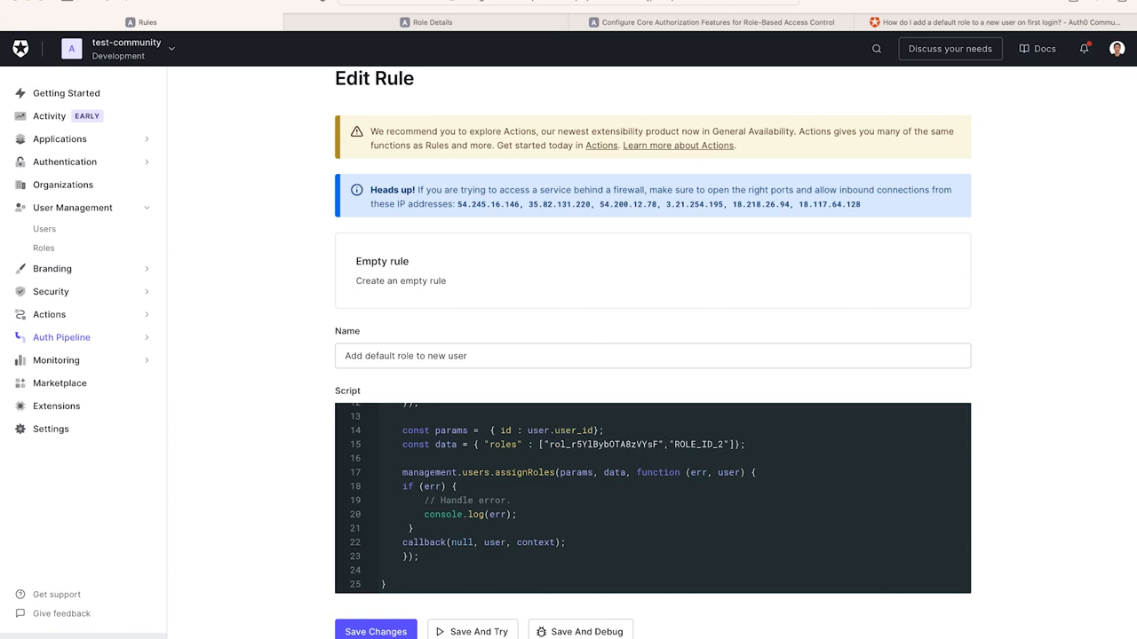
pyautogui.doubleClick(697, 444)
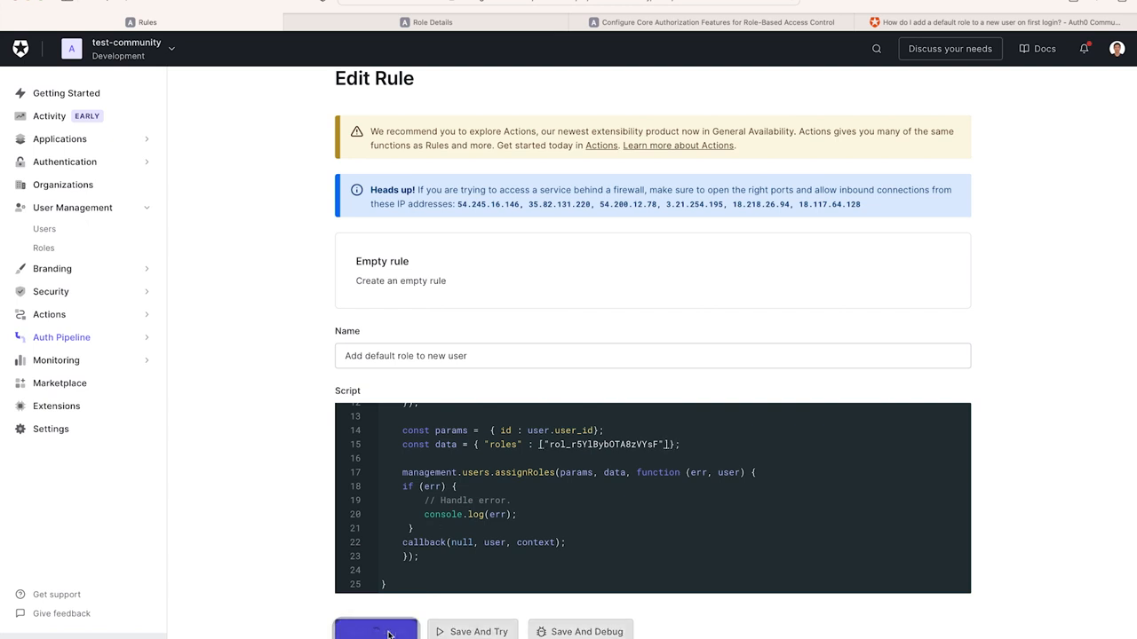
# Step: Save the rule, then open the test user's details and permissions in User Management
pyautogui.click(376, 632)
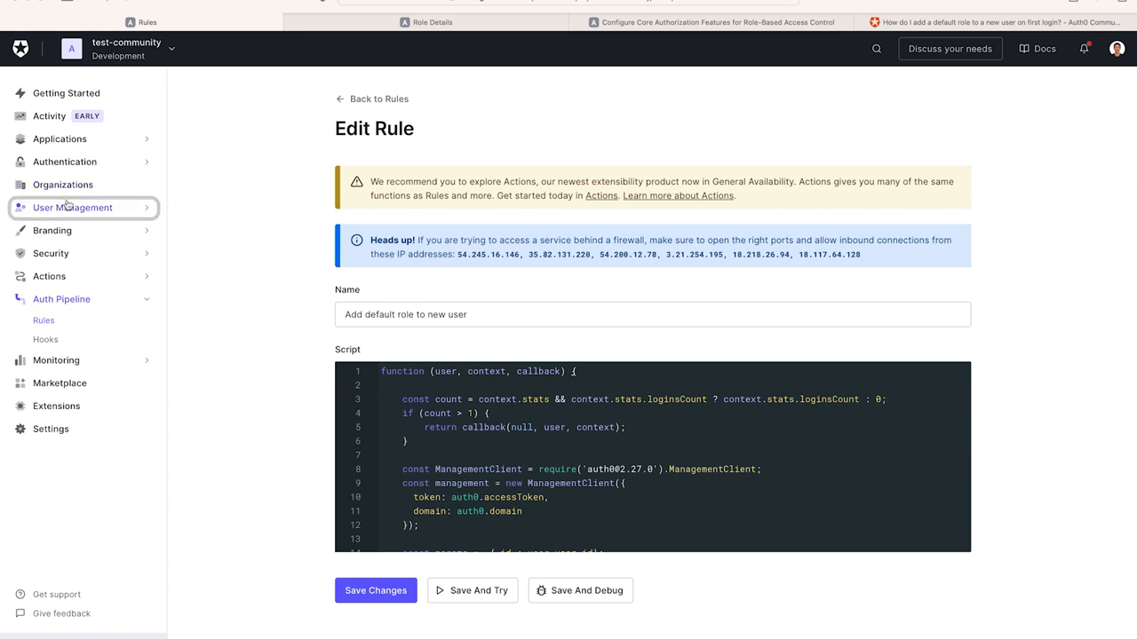
pyautogui.click(72, 207)
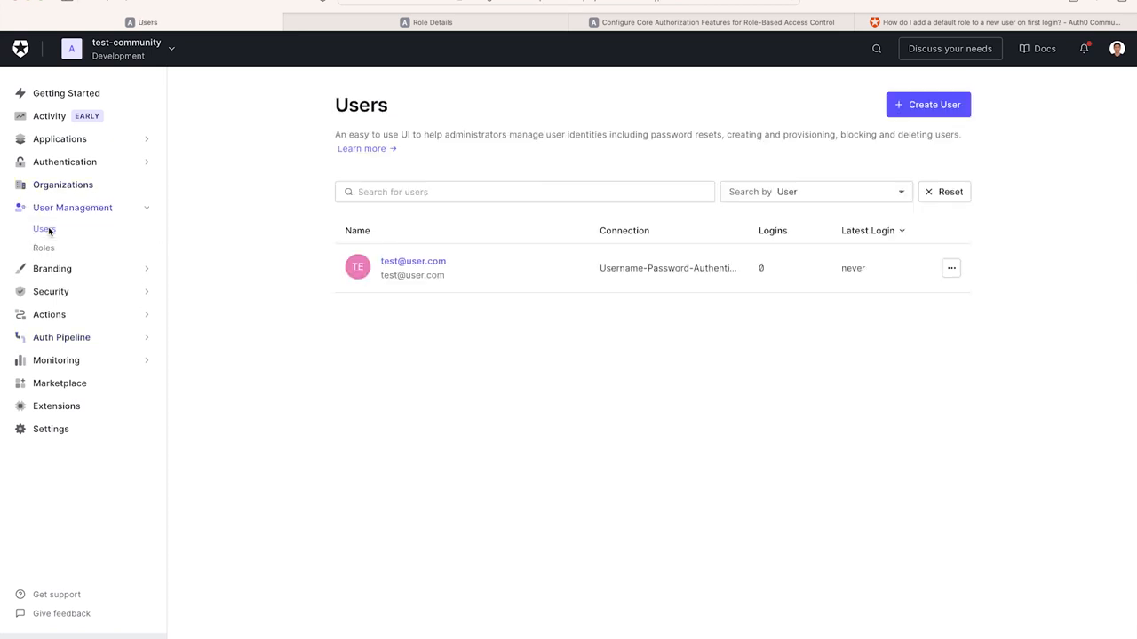
pyautogui.click(412, 261)
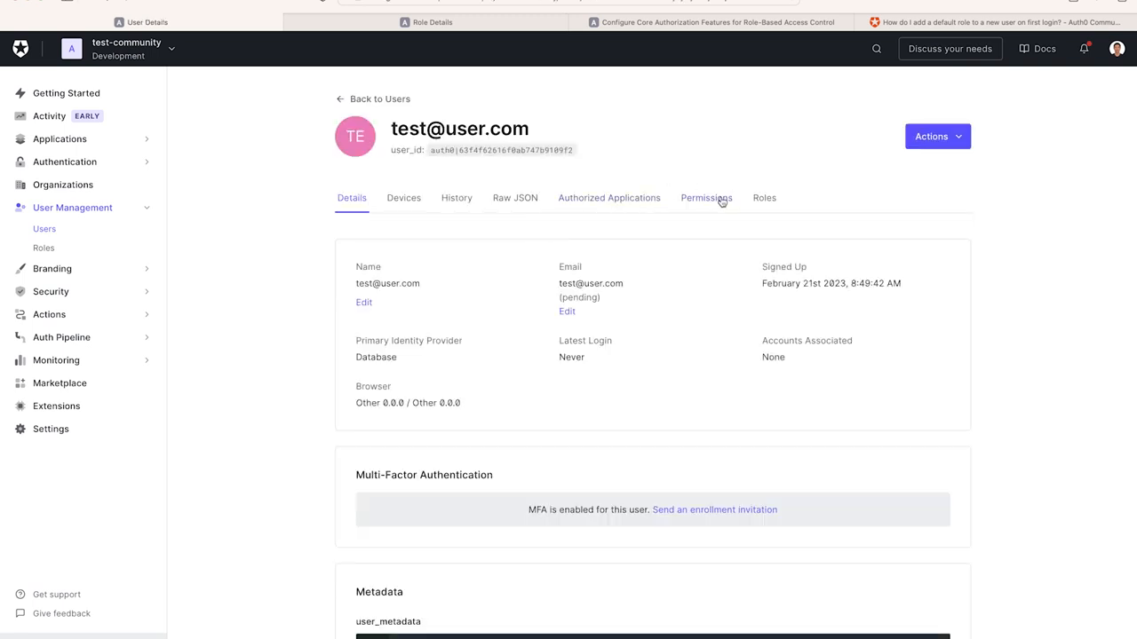
pyautogui.click(763, 198)
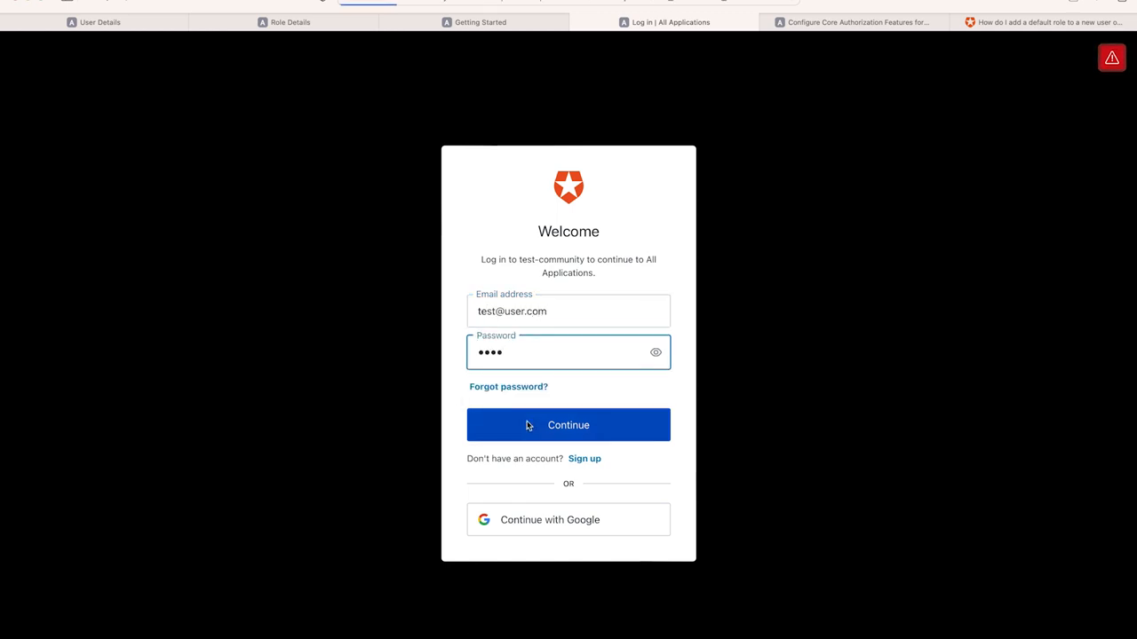
# Step: Submit the test user's email and password on Universal Login to sign in
pyautogui.click(567, 424)
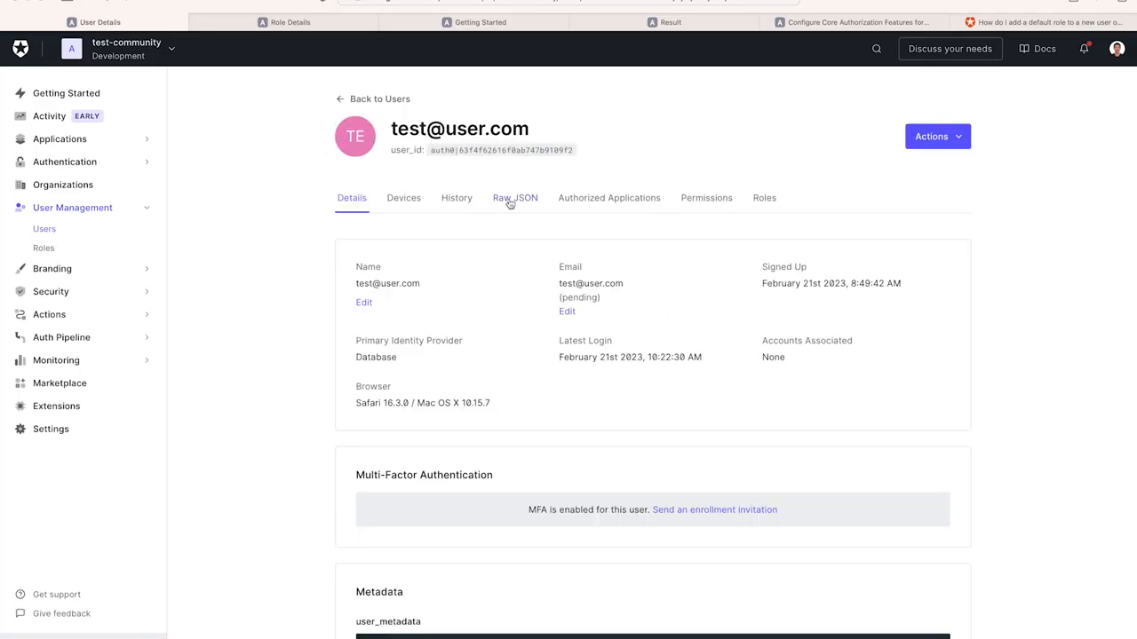
# Step: Check the test user's record for the new login and the directly assigned Editor role
pyautogui.click(764, 197)
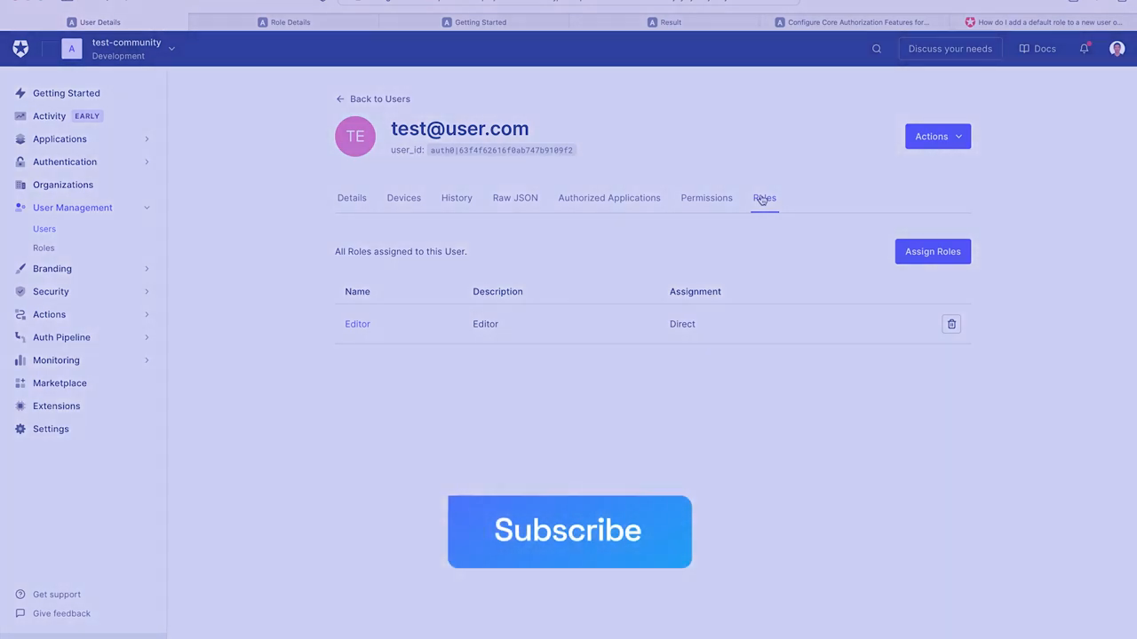
pyautogui.moveTo(664, 569)
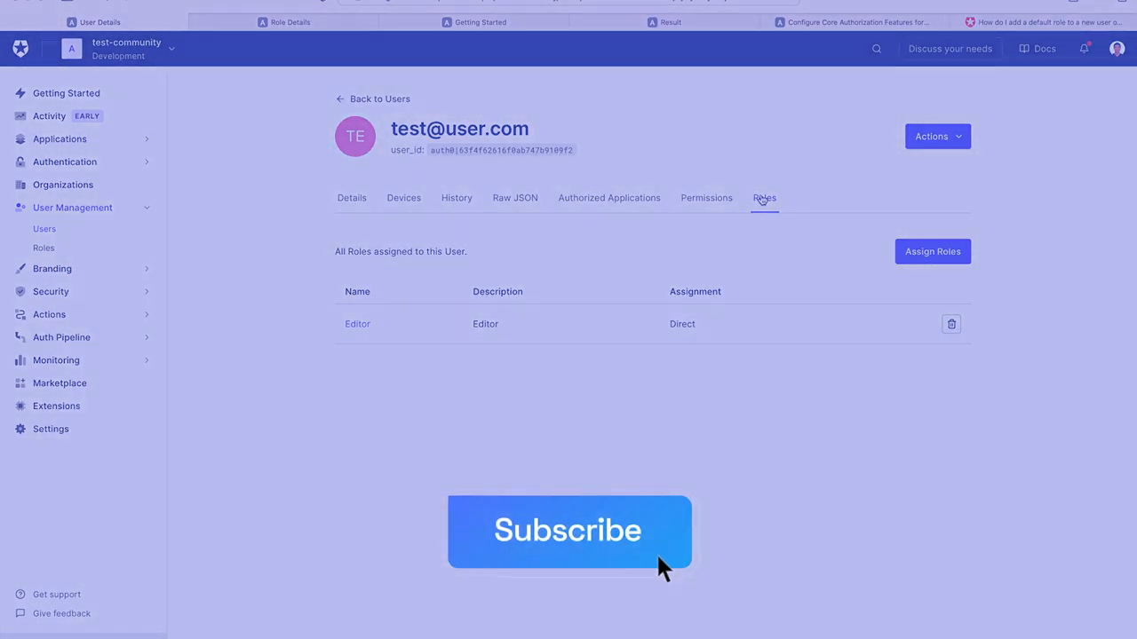